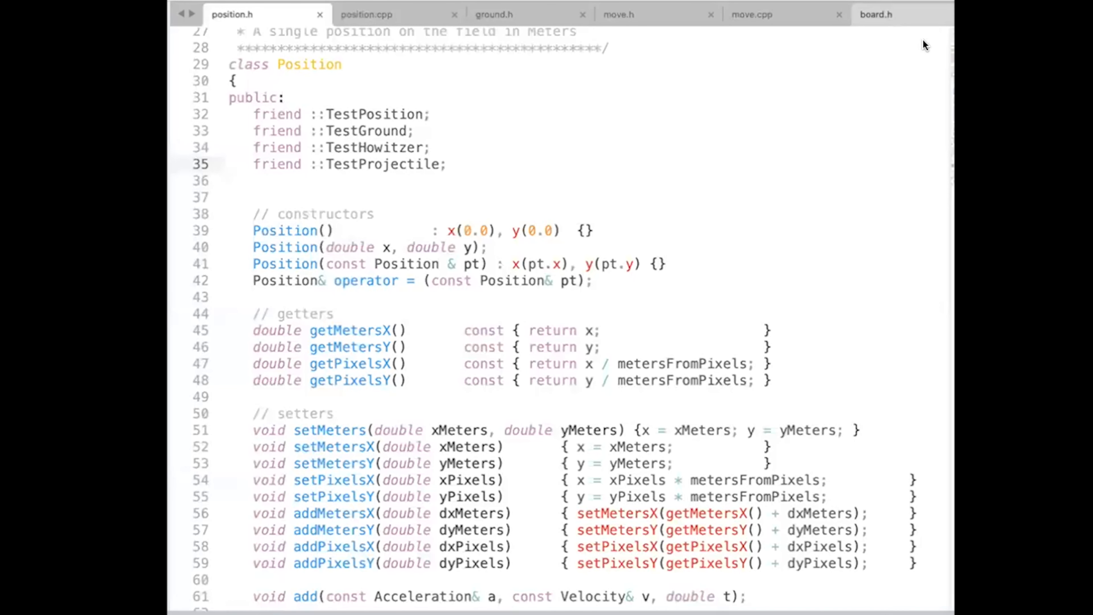
pyautogui.moveTo(903, 17)
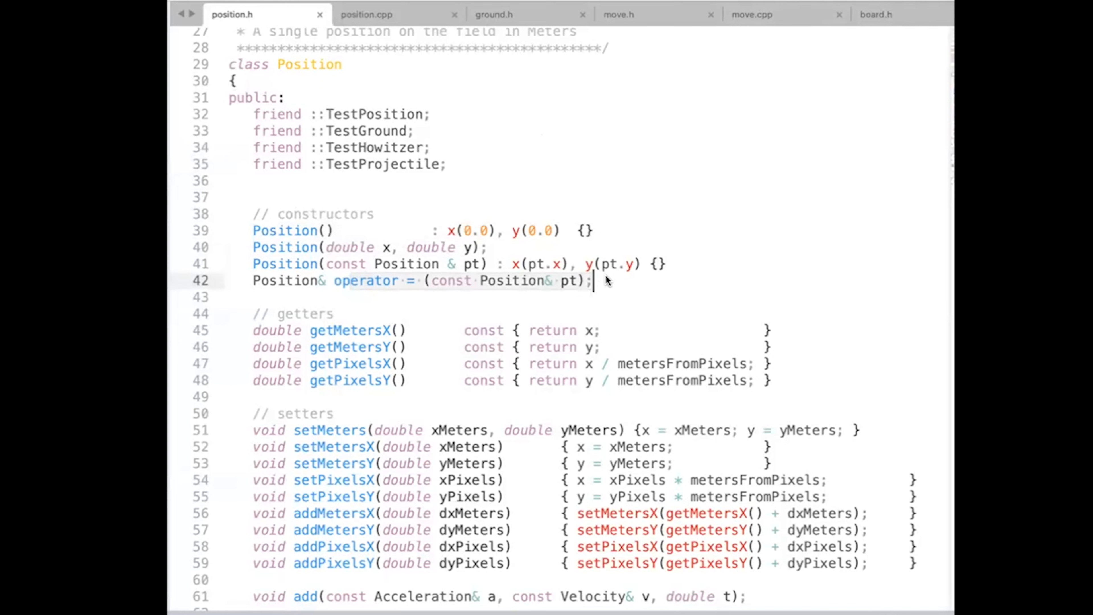
pyautogui.moveTo(459, 285)
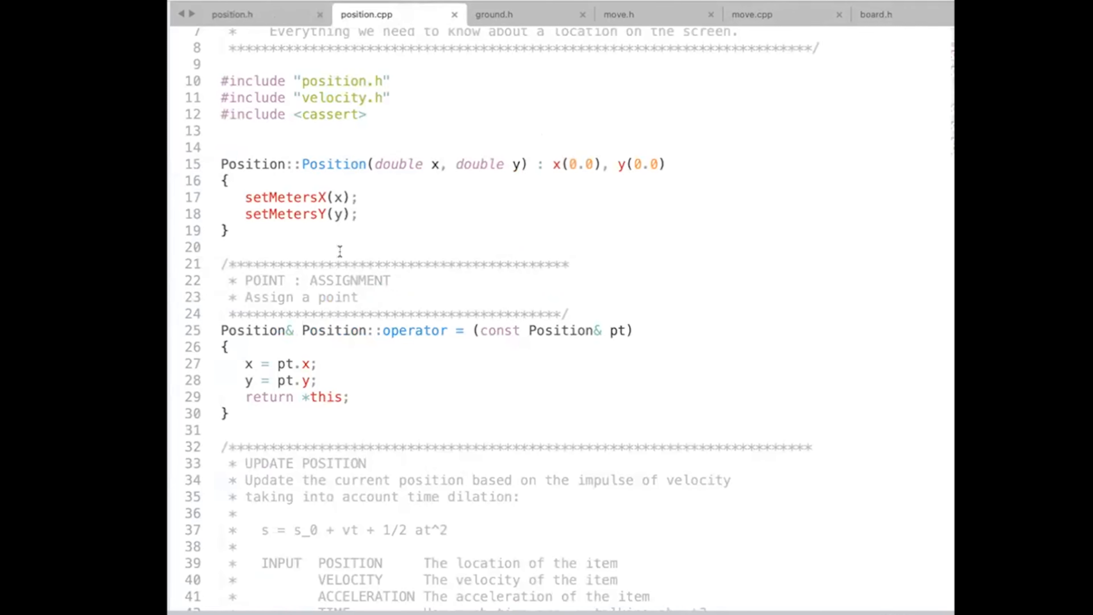
pyautogui.moveTo(274, 363)
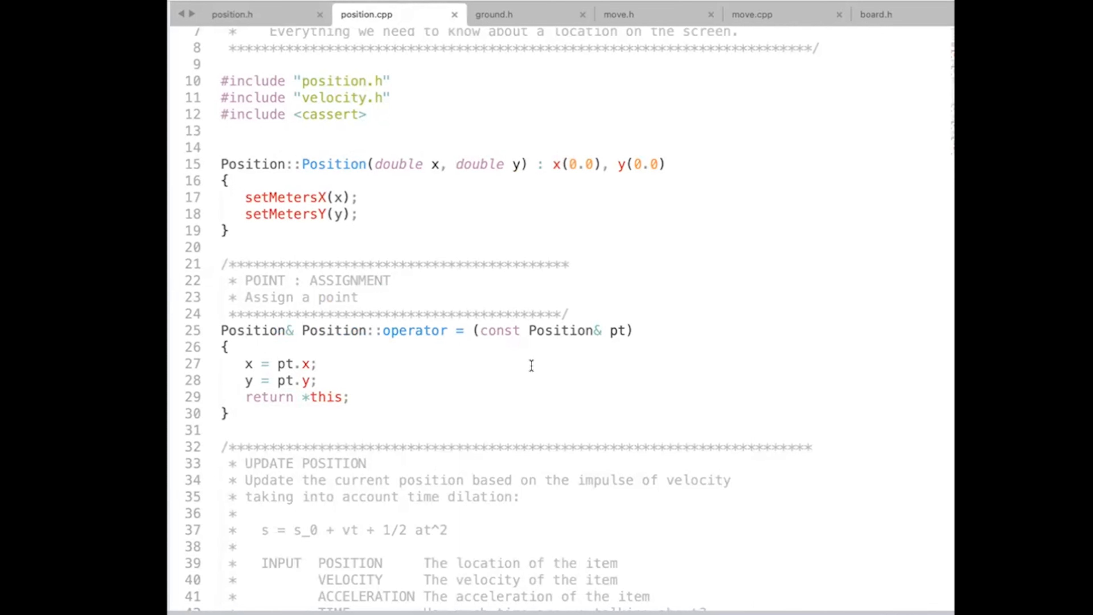
# View the Ground class declaration in ground.h, then switch to the Move class in move.h.
pyautogui.click(494, 13)
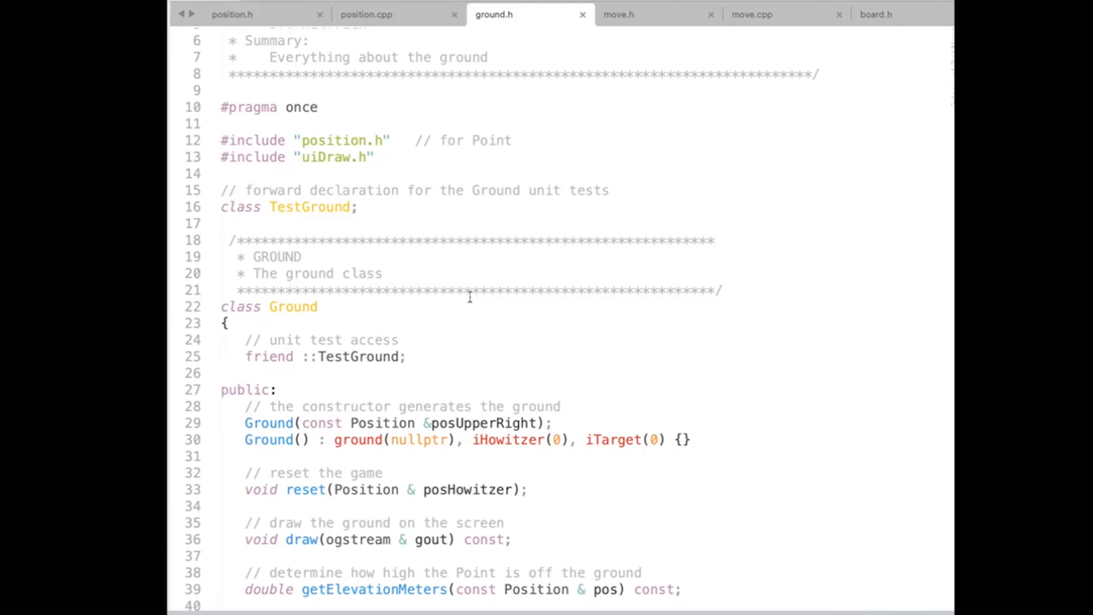
pyautogui.moveTo(264, 424)
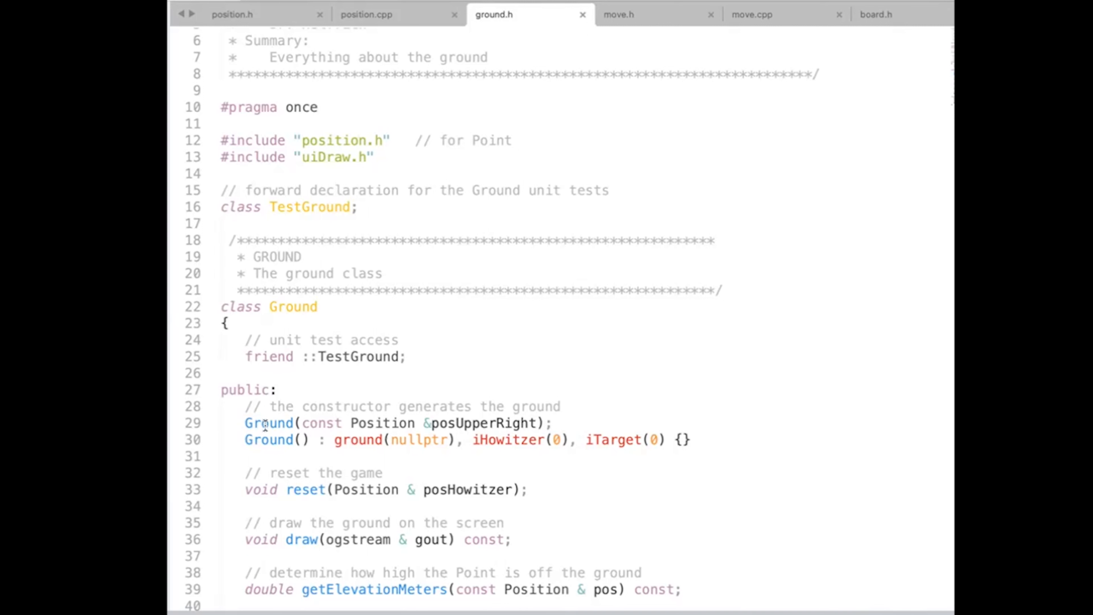
pyautogui.moveTo(205, 429)
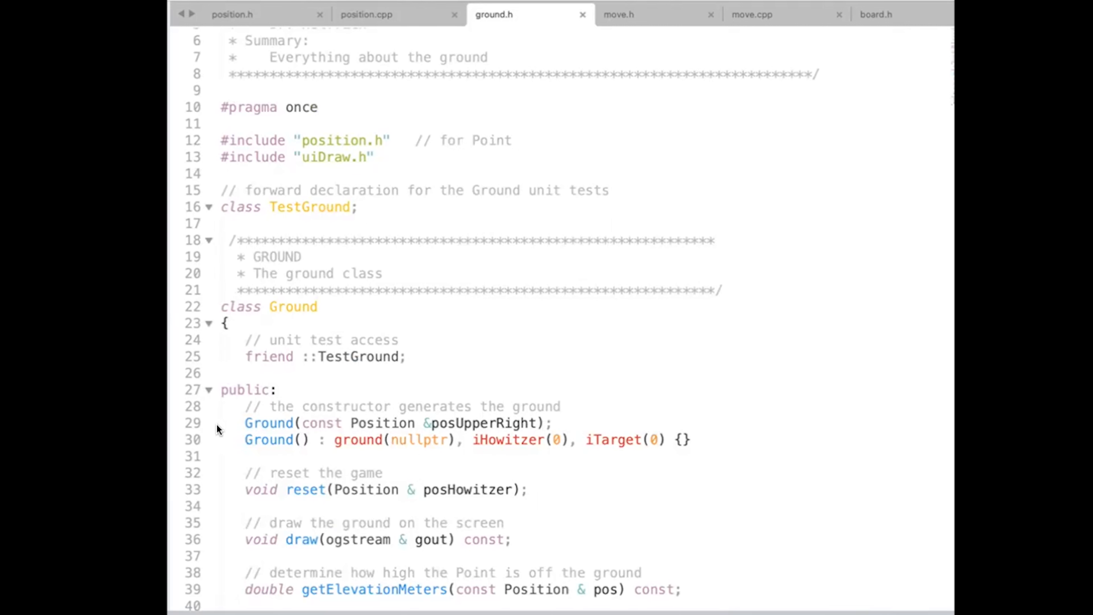
pyautogui.click(618, 14)
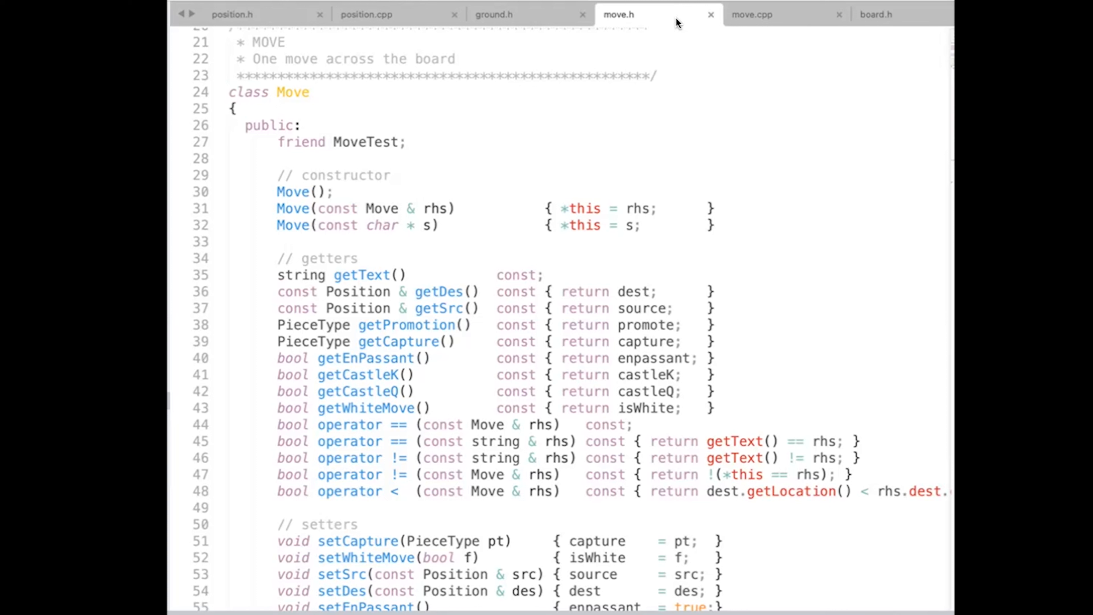
pyautogui.moveTo(678, 23)
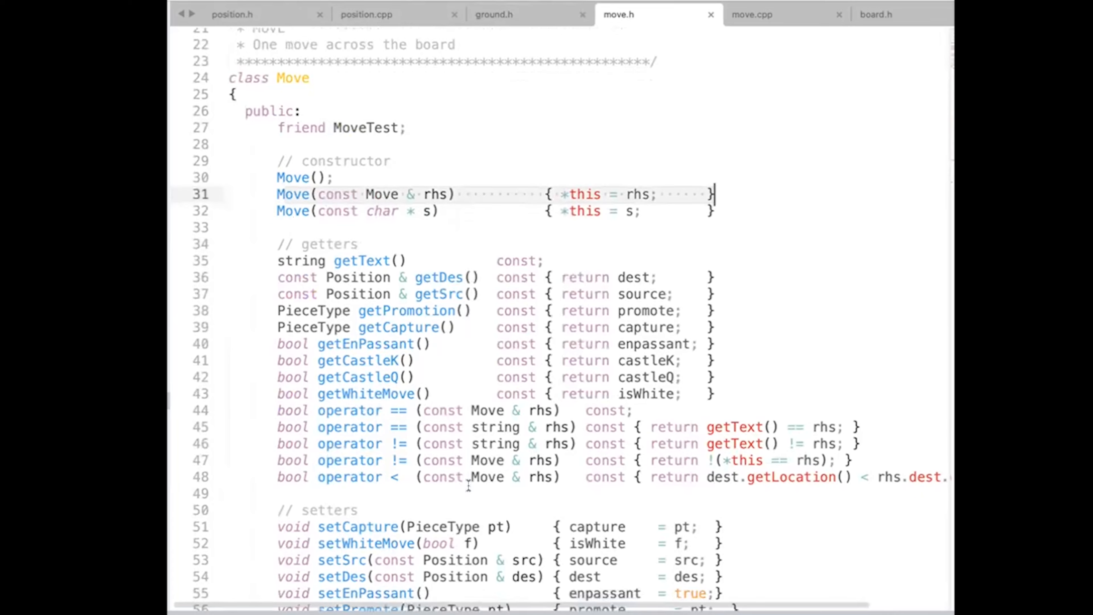
# Scroll move.h down to the Move setters, file I/O friends and operator= overloads.
pyautogui.scroll(-3)
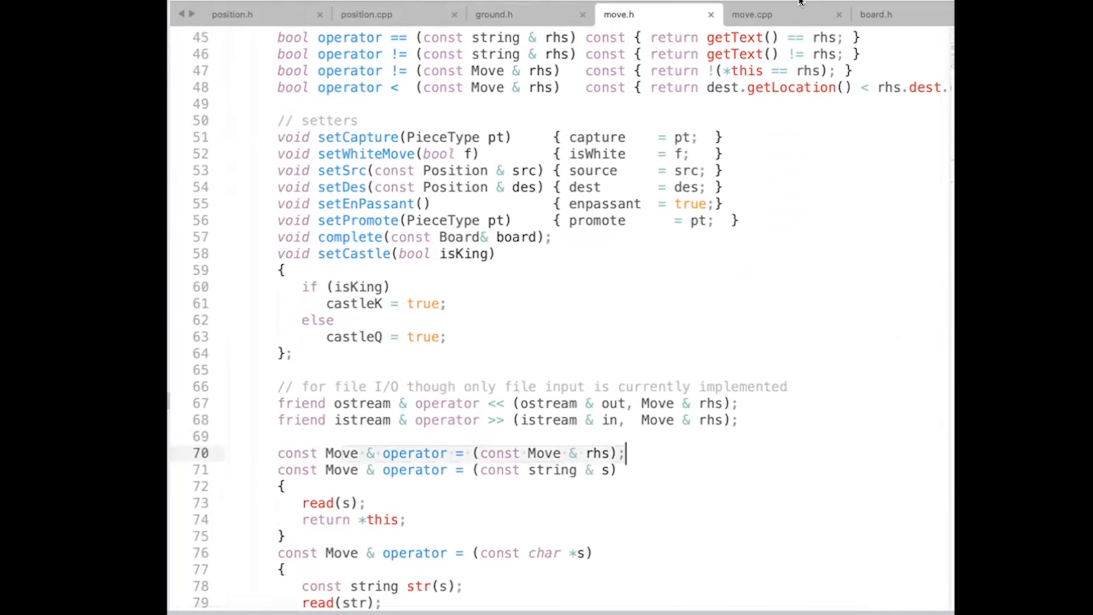
# Review the Move assignment operator in move.cpp, then view the Board class in board.h.
pyautogui.click(753, 13)
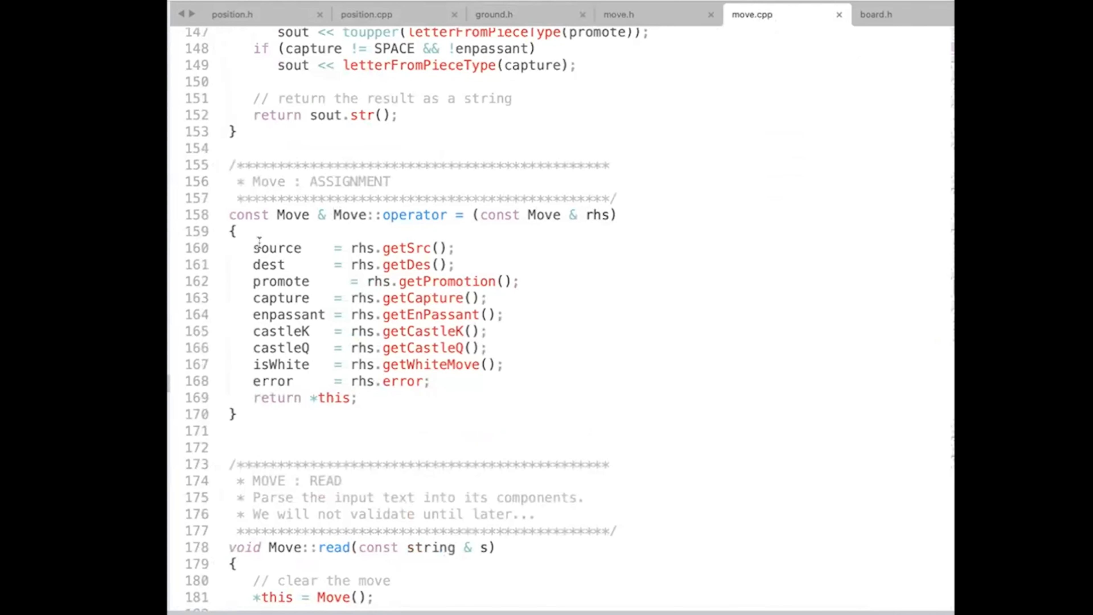
pyautogui.click(277, 397)
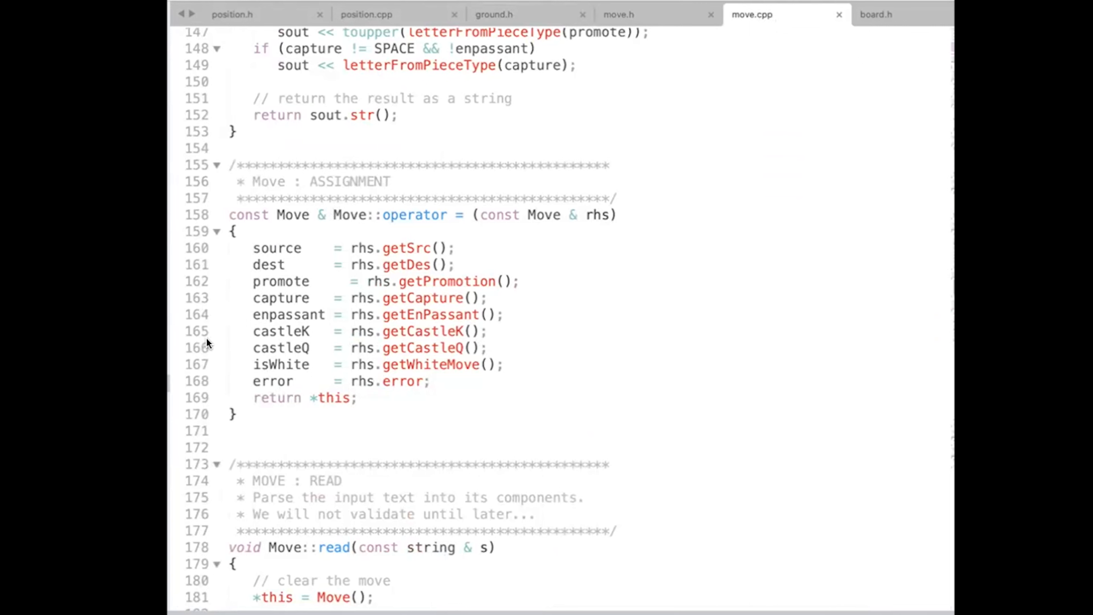
pyautogui.click(876, 14)
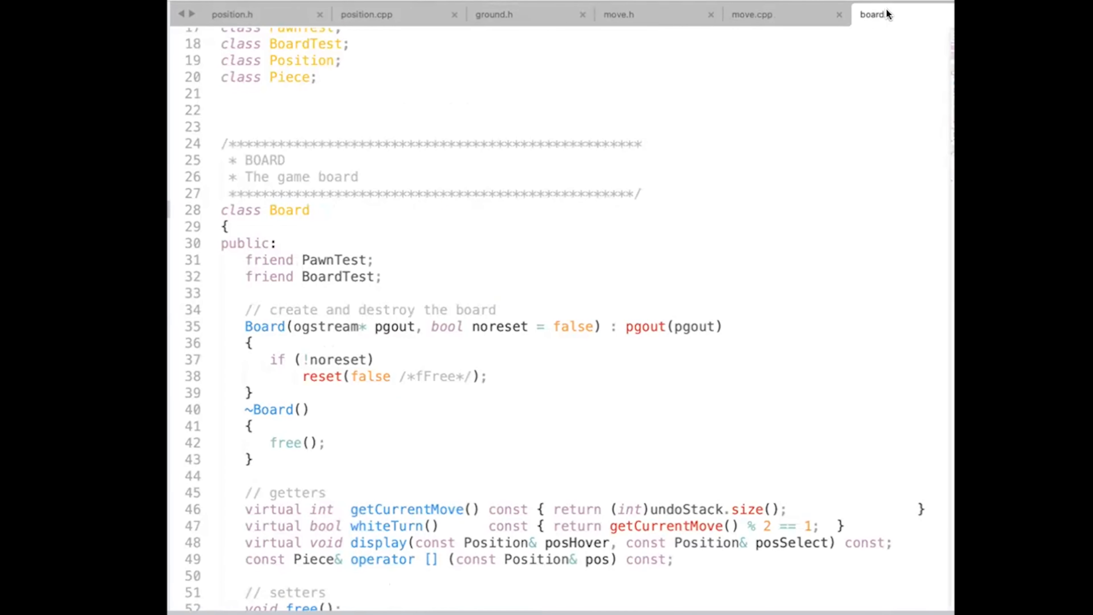